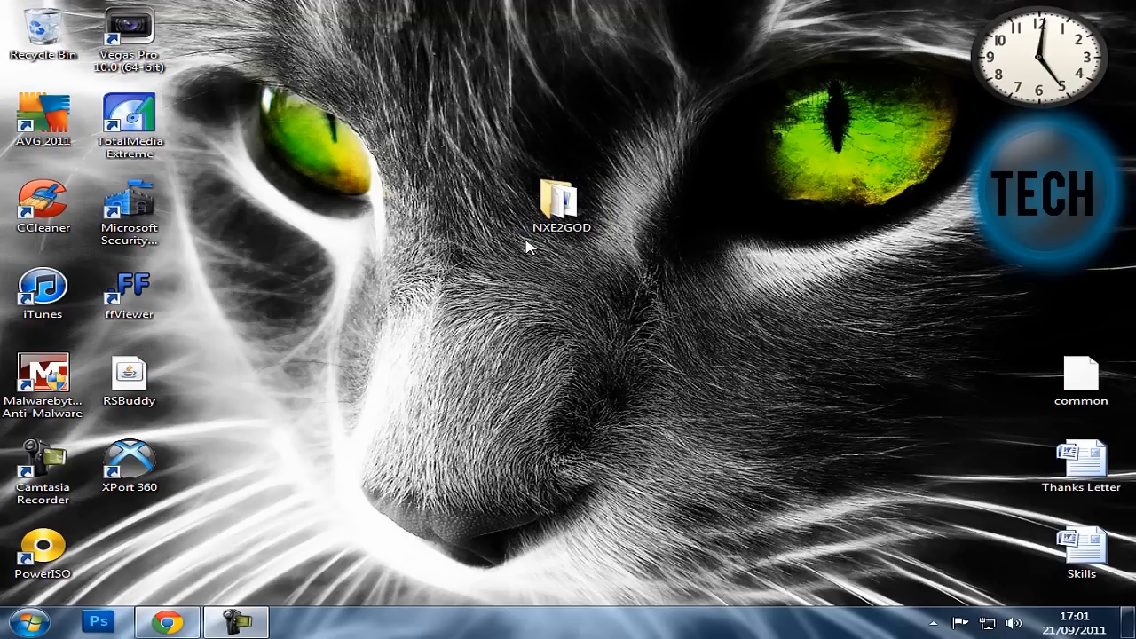
Step: Copy the desktop NXE2GOD folder onto Removable Disk (N:) via Computer
left_click(562, 198)
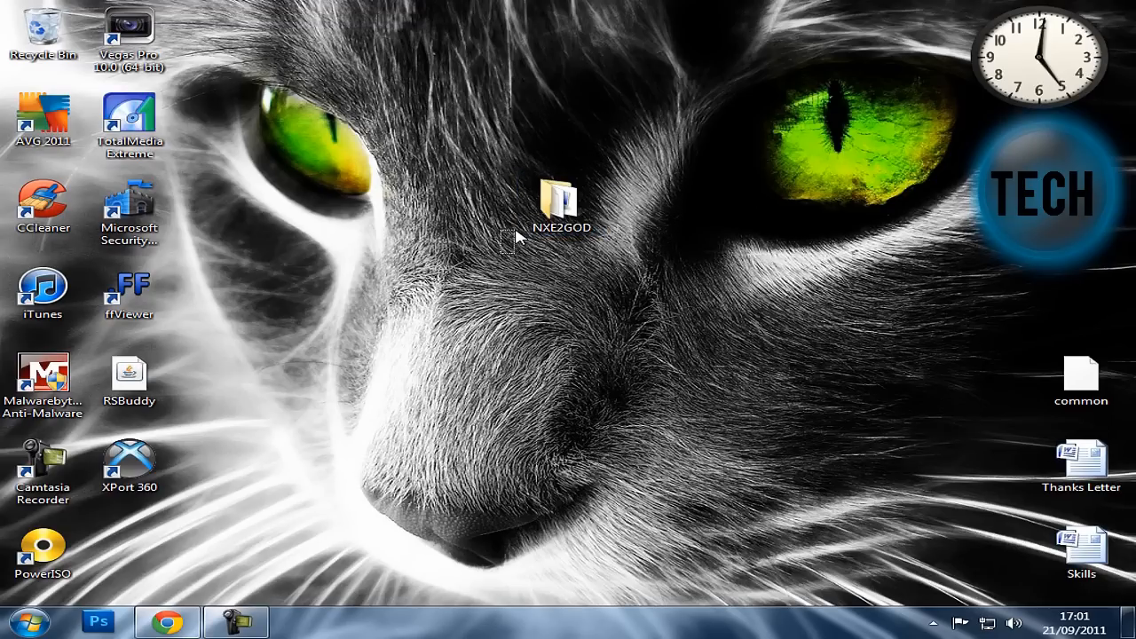
left_click(561, 197)
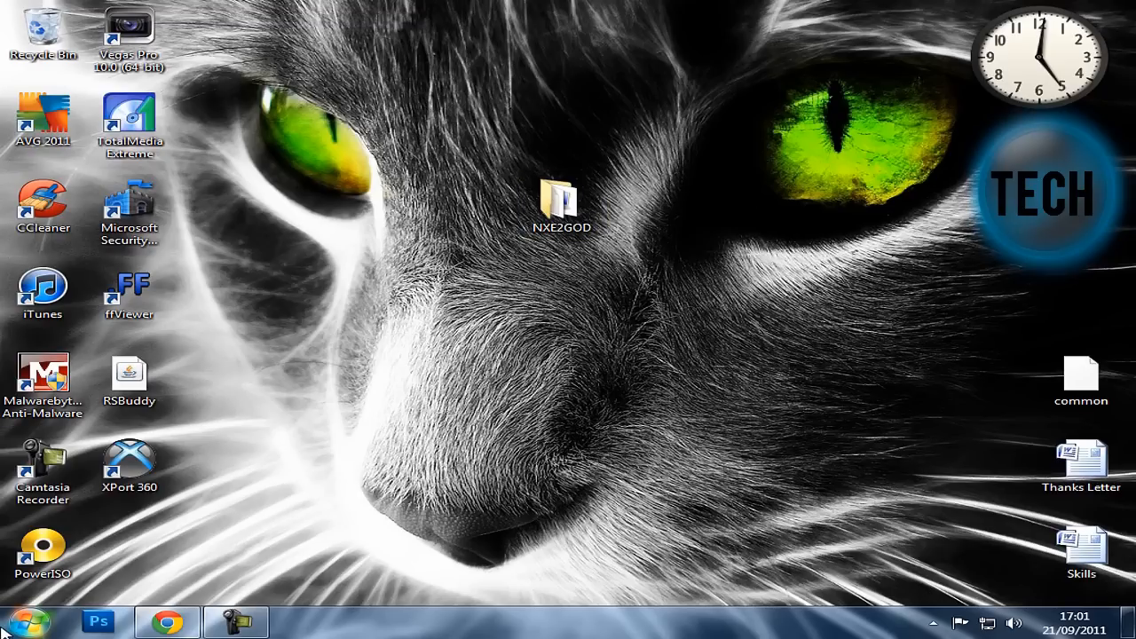
mouse_move(525, 264)
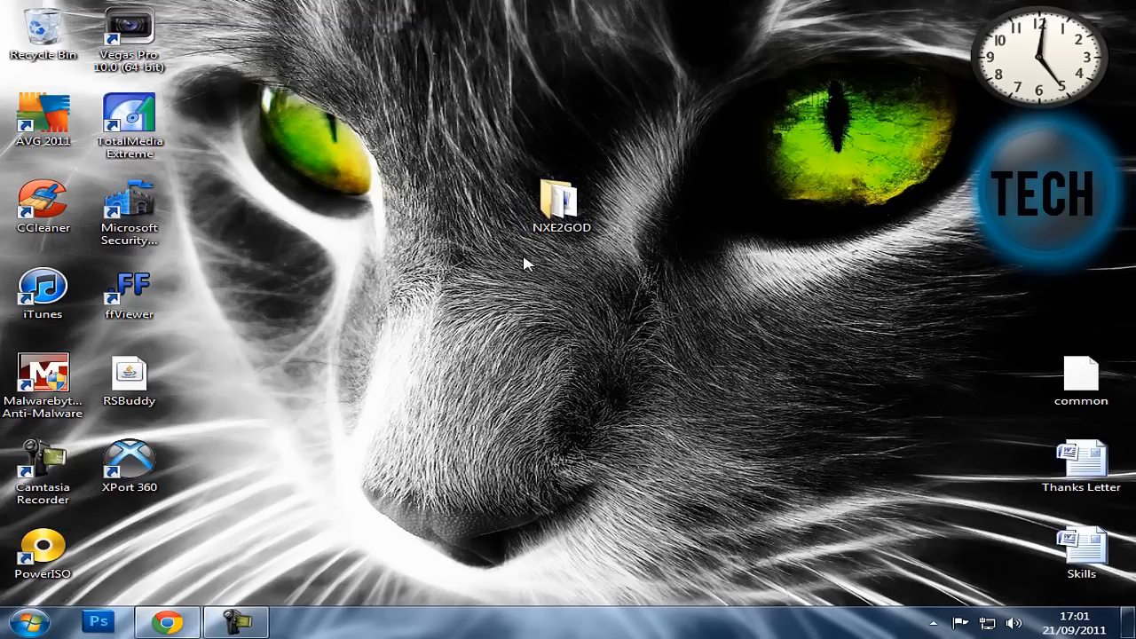
mouse_move(519, 255)
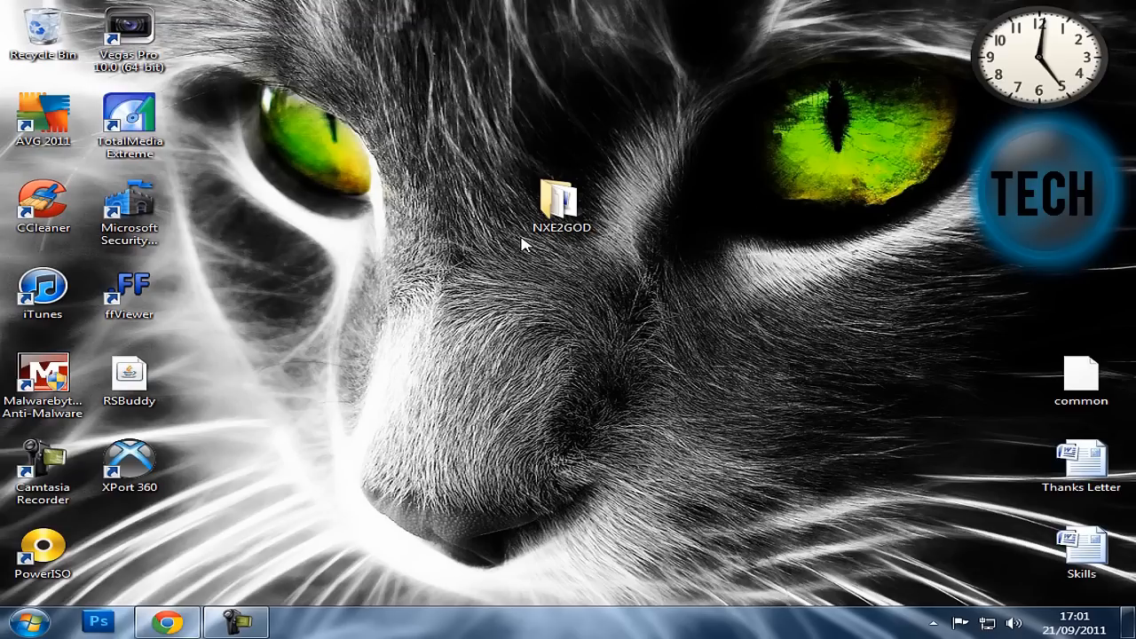
mouse_move(640, 167)
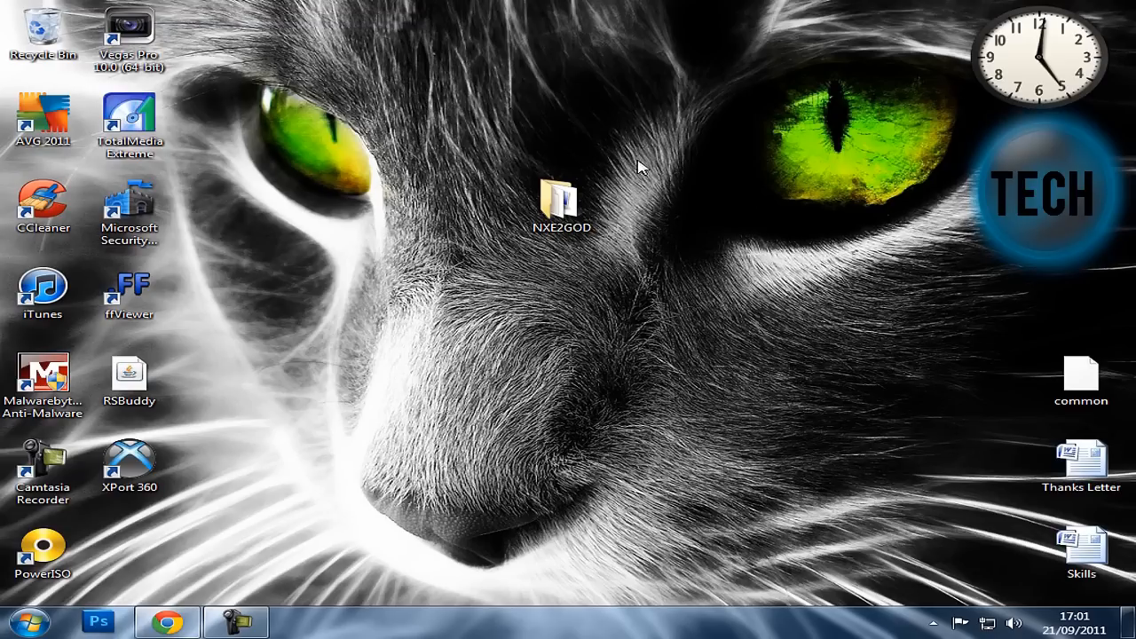
left_click(561, 197)
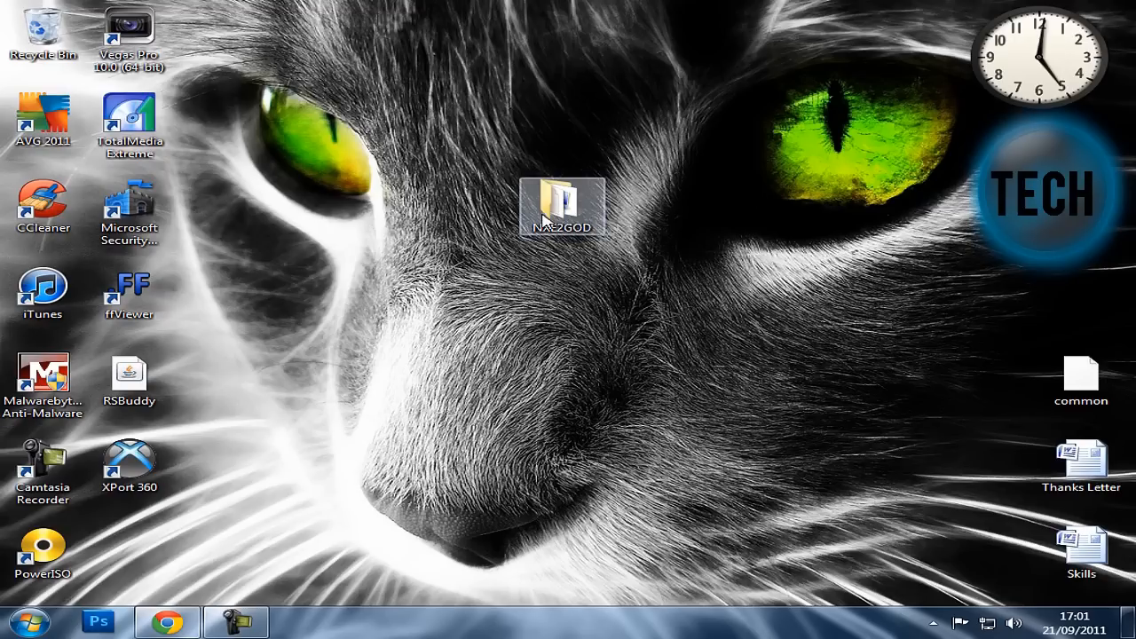
left_click(26, 621)
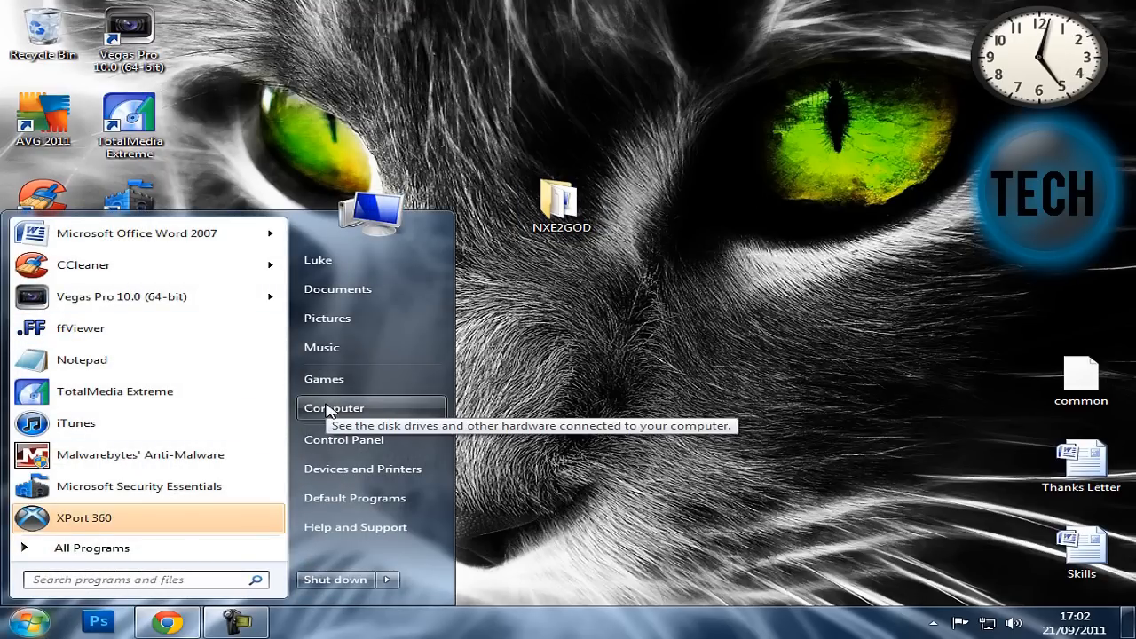
left_click(333, 408)
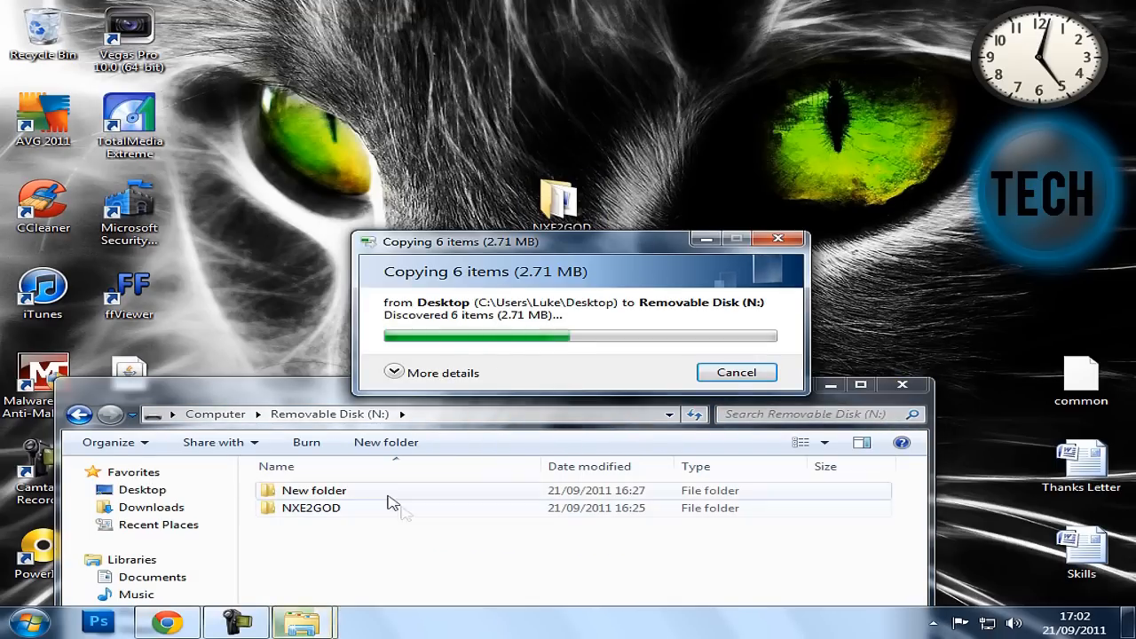
left_click(311, 508)
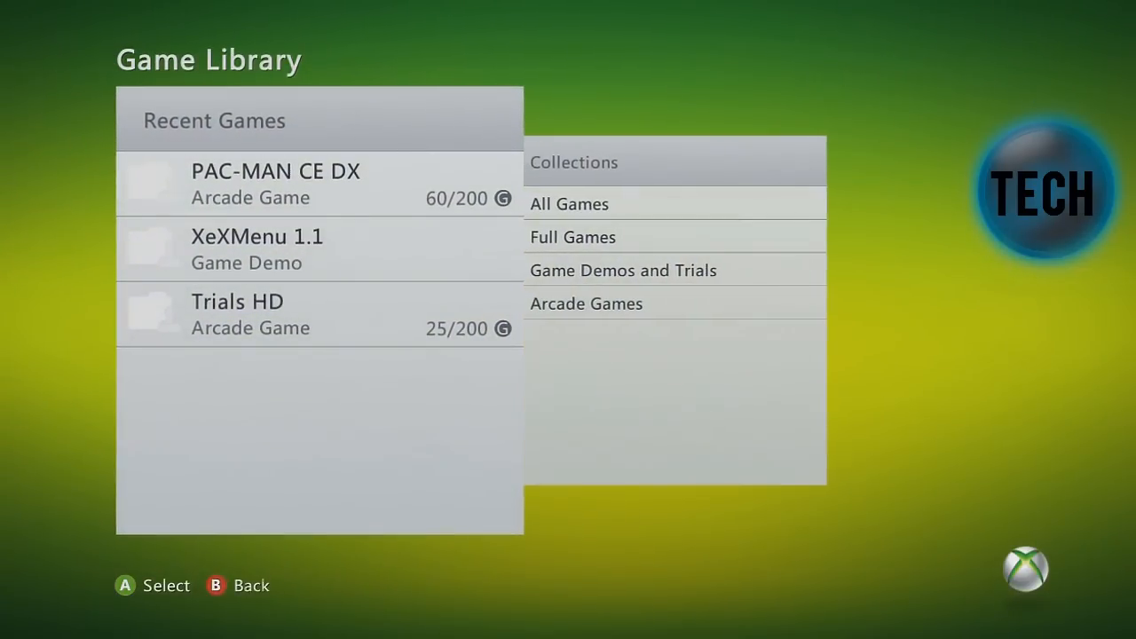
Step: Launch XeXMenu 1.1 and copy Usb0:\NXE2GOD for pasting onto Hdd1
left_click(257, 236)
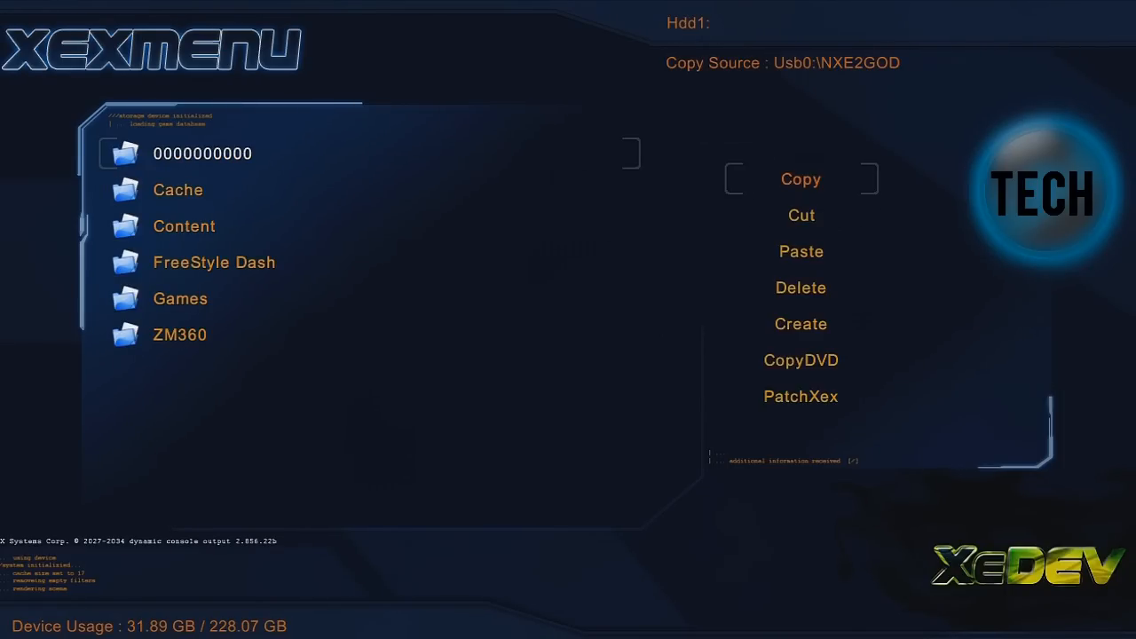
key("Down")
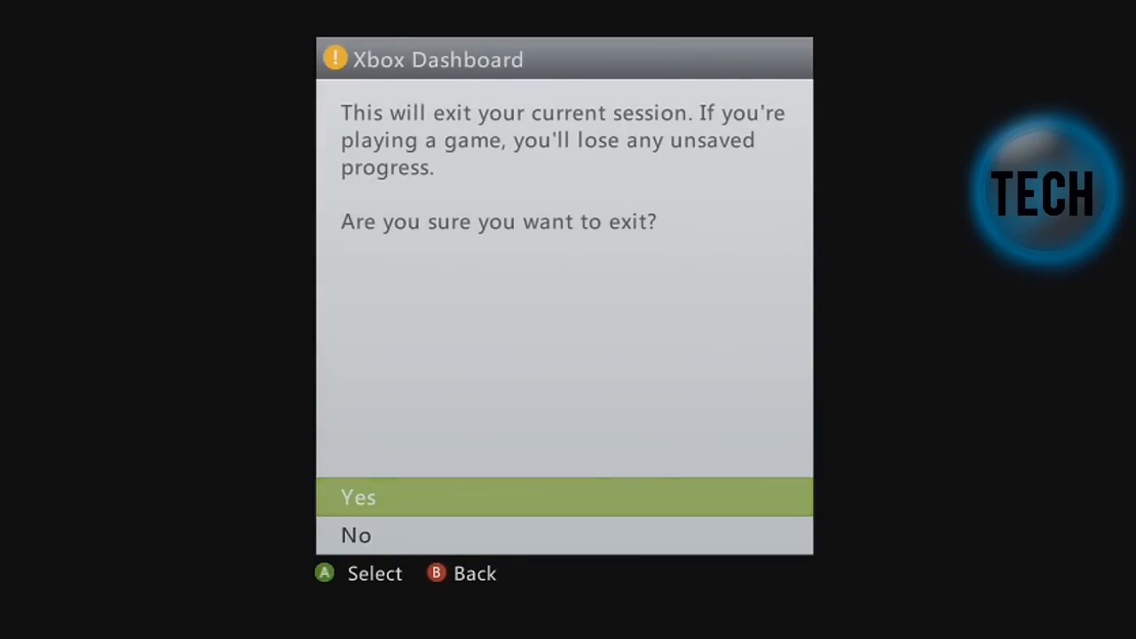
Step: Confirm Yes to exit to the Xbox Dashboard's achievements overview
left_click(358, 496)
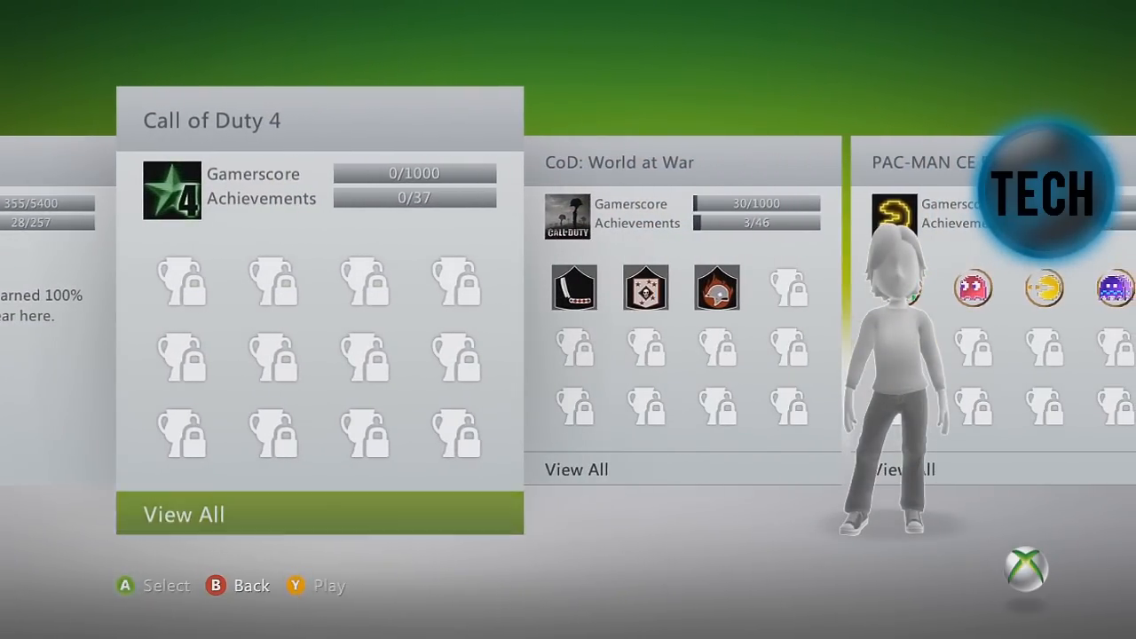
Step: Open Game Library and select Call of Duty 4 under Recent Games
left_click(183, 514)
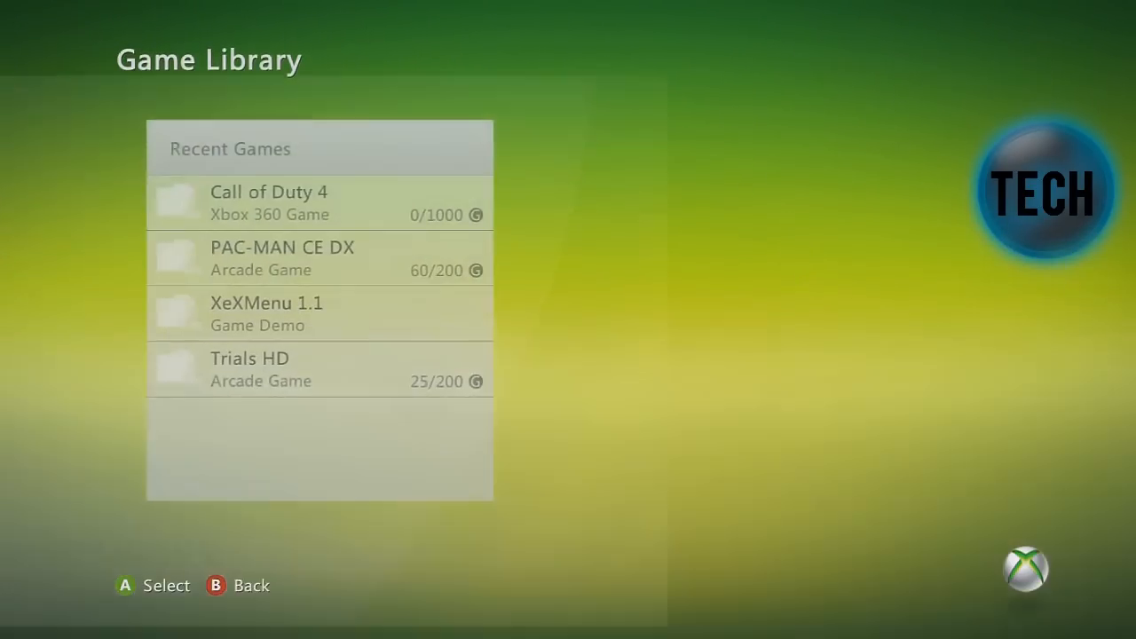
left_click(269, 204)
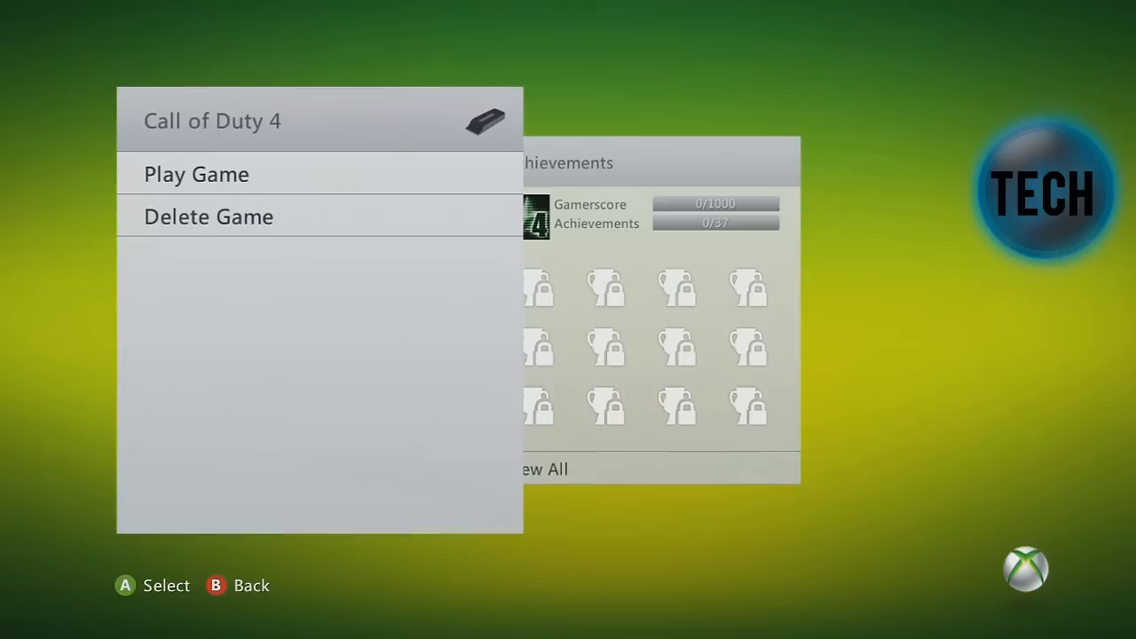
left_click(196, 174)
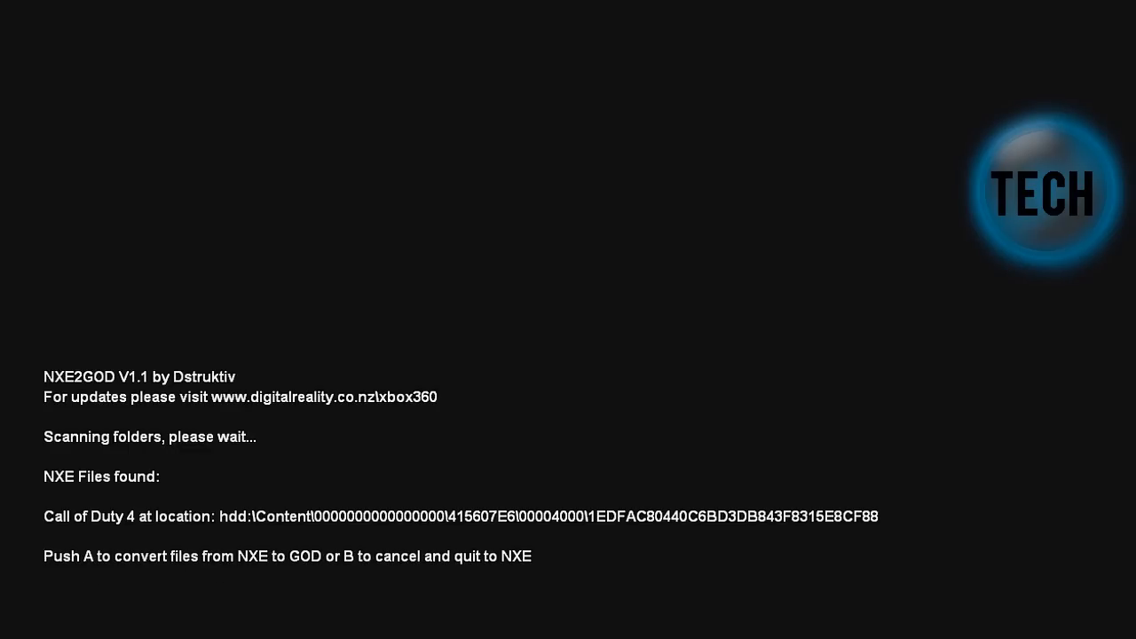
Step: Press A to convert Call of Duty 4 to GOD, then exit to NXE
key("a")
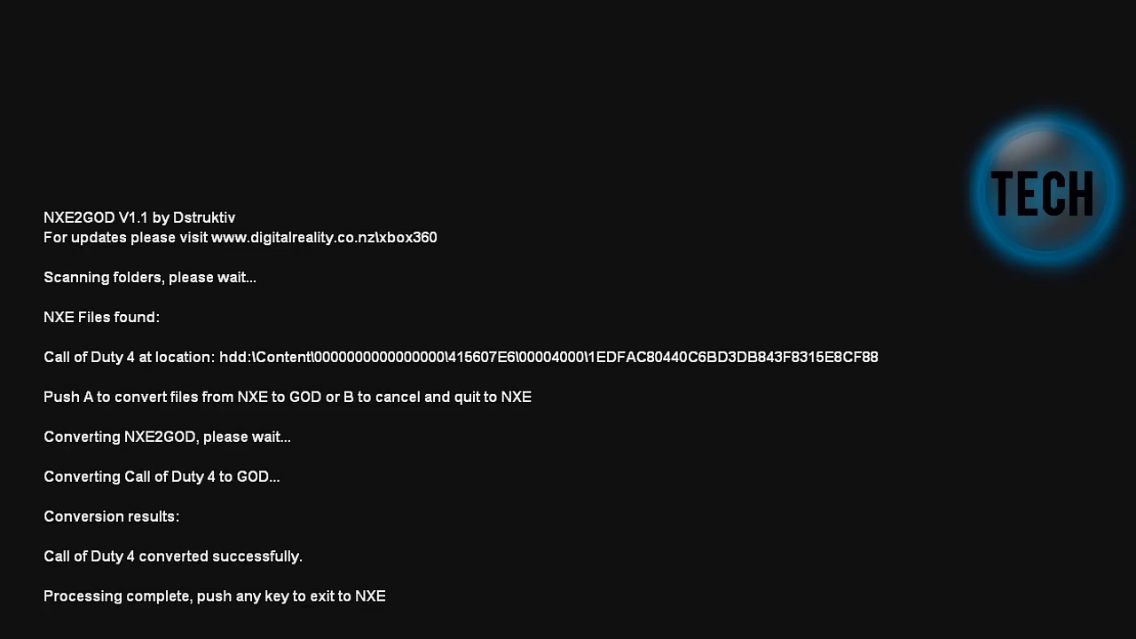
key("enter")
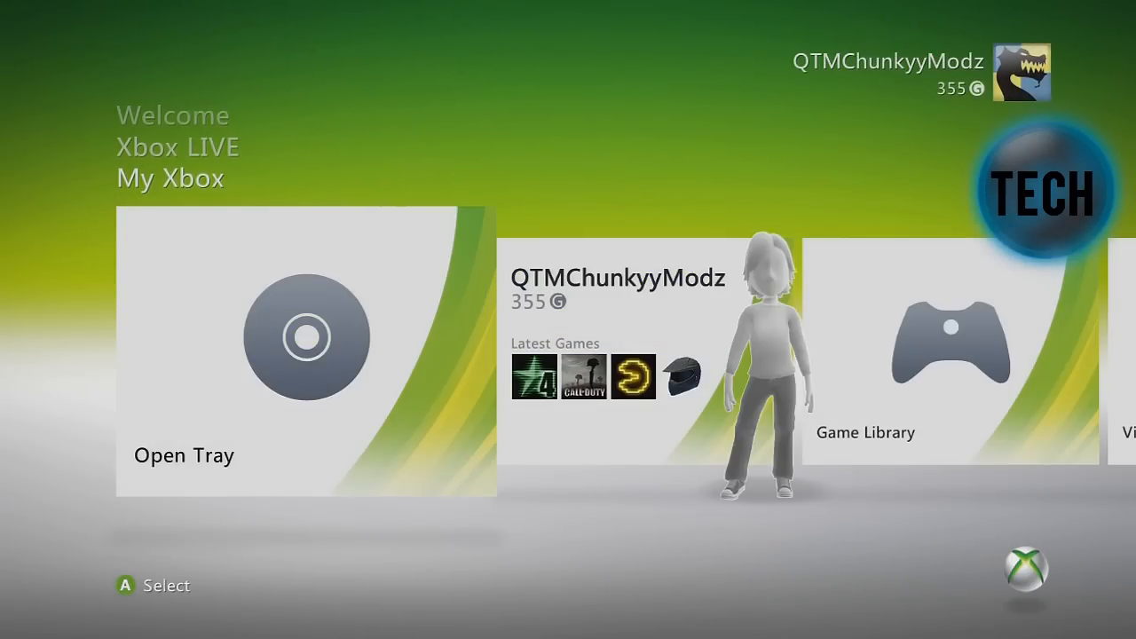
Step: Launch Call of Duty 4 from the Game Library and open the Guide over its menu
left_click(949, 355)
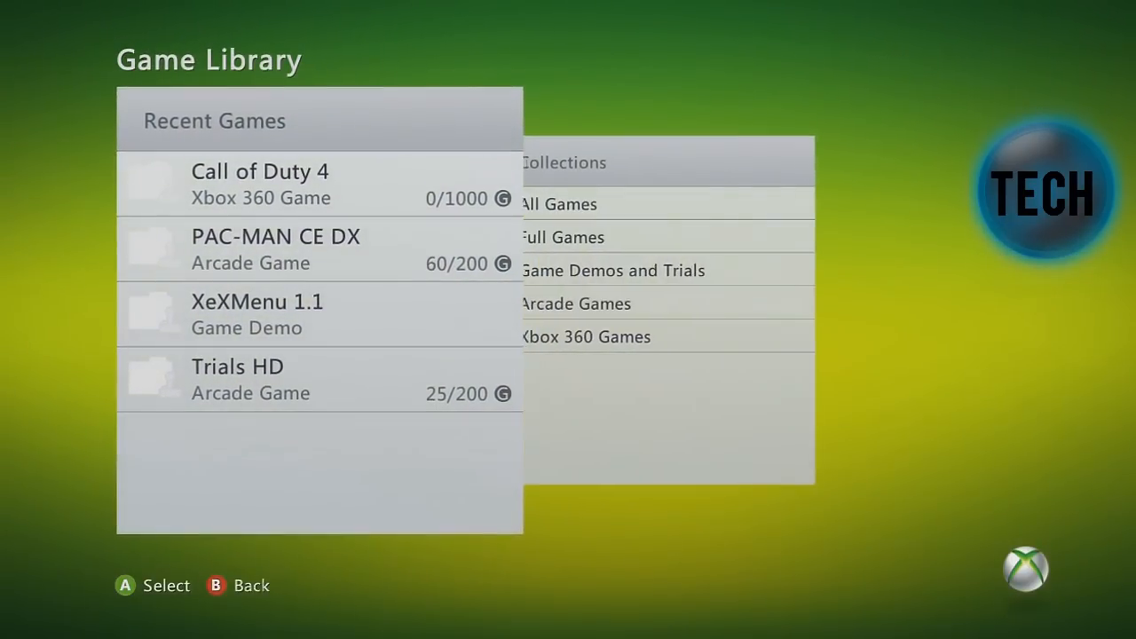
left_click(260, 184)
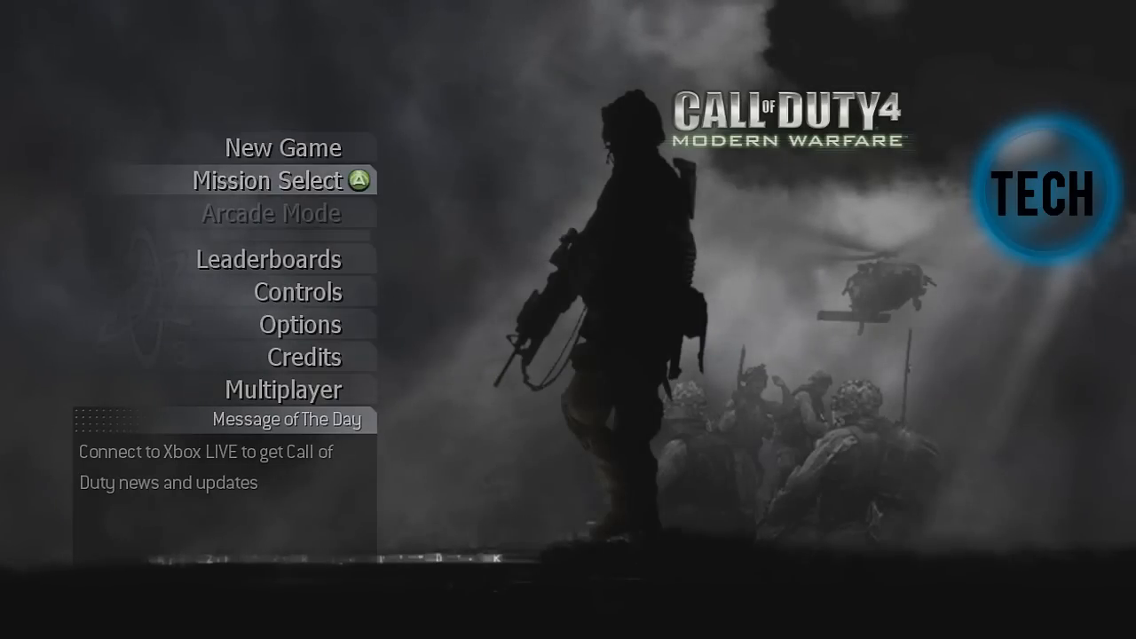
key("guide")
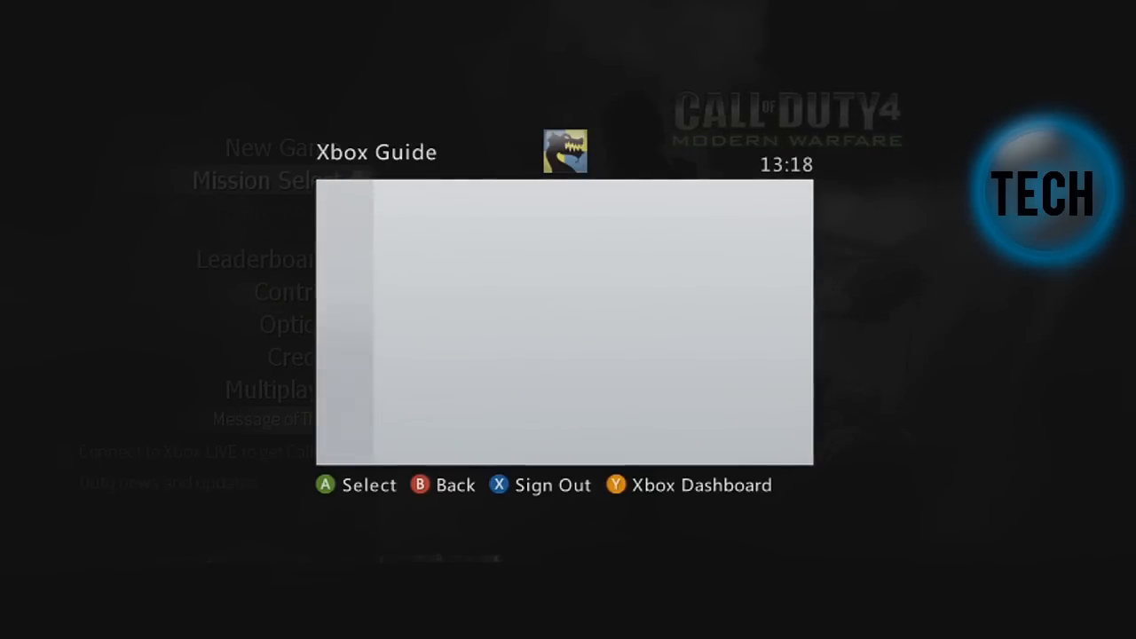